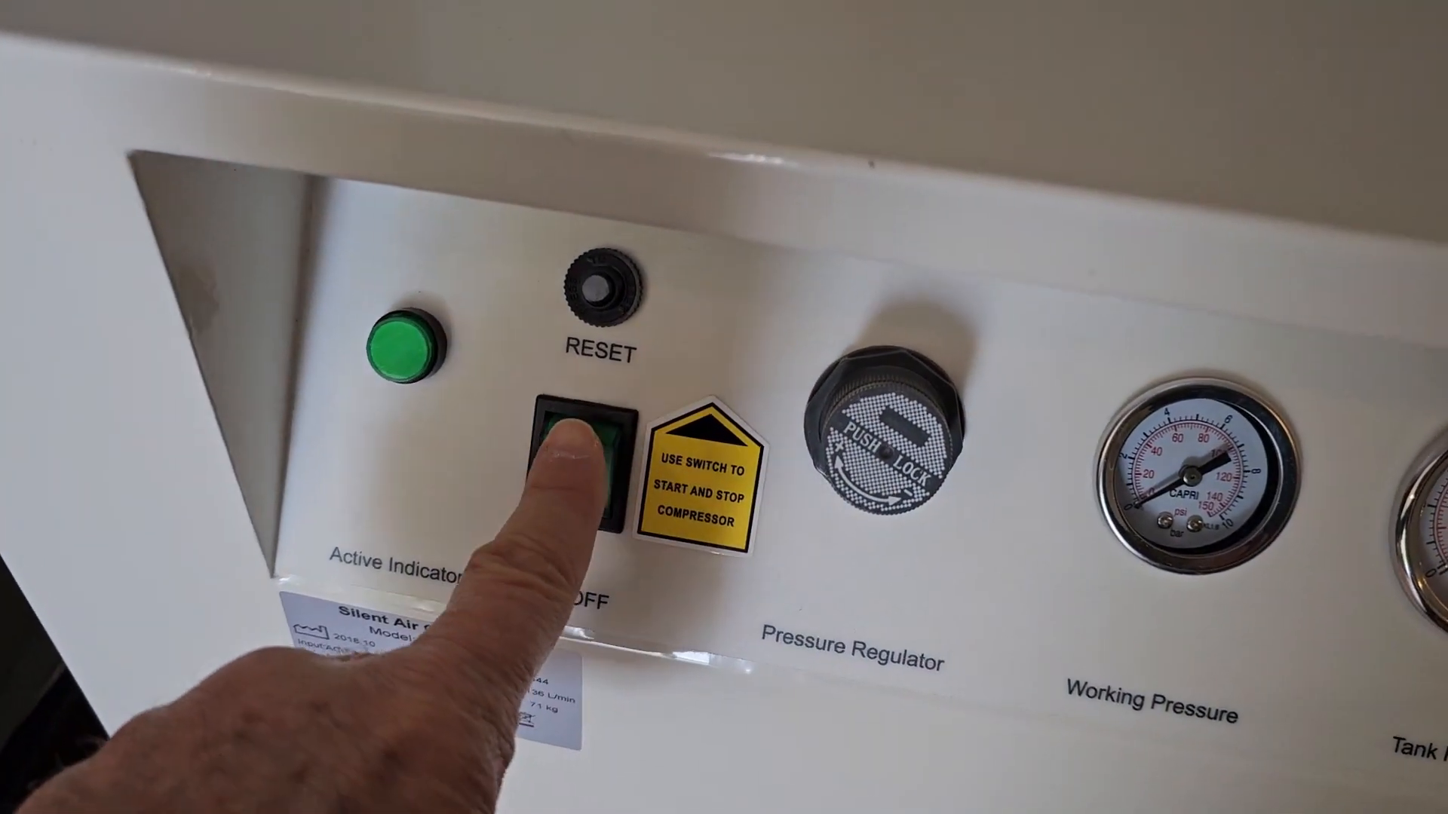
- Switch the compressor on with its ON/OFF rocker, lighting the green active indicator
click(582, 453)
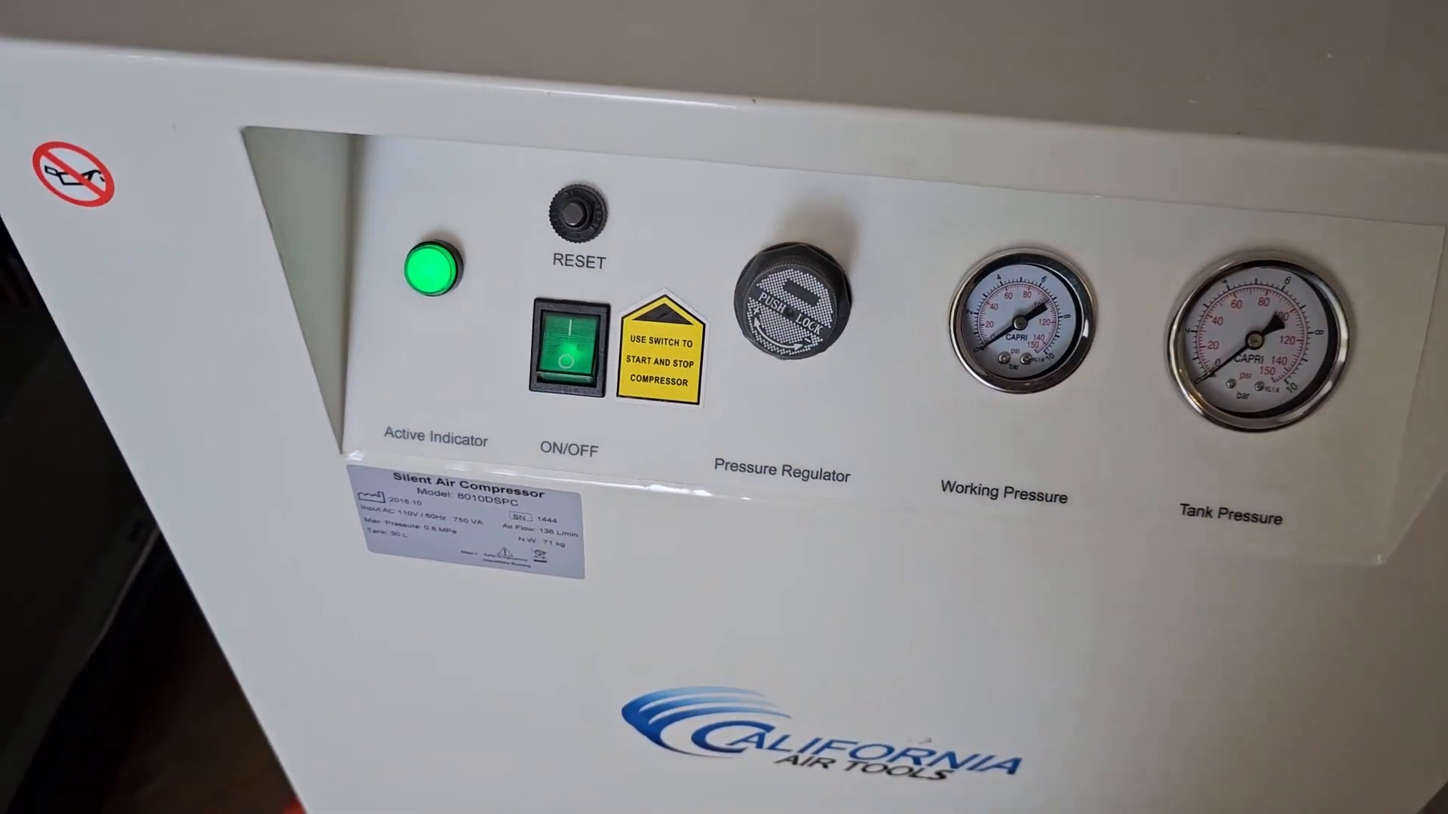